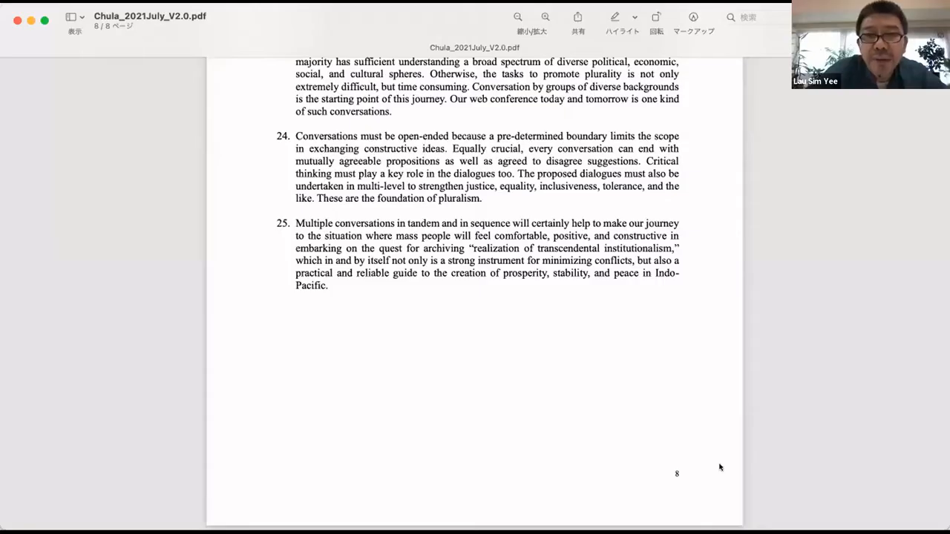
{"action": "scroll", "scroll_direction": "up", "scroll_amount": 3}
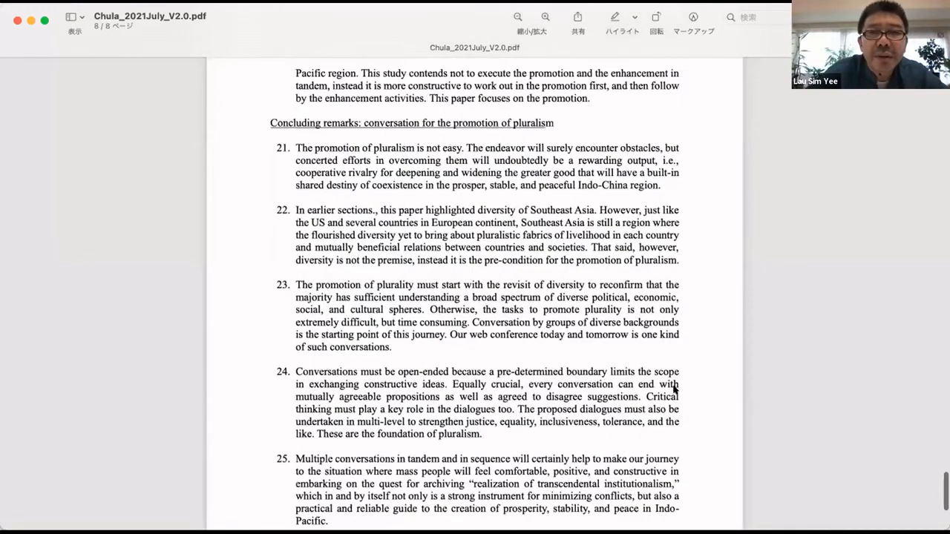
{"action": "scroll", "scroll_direction": "up", "scroll_amount": 3}
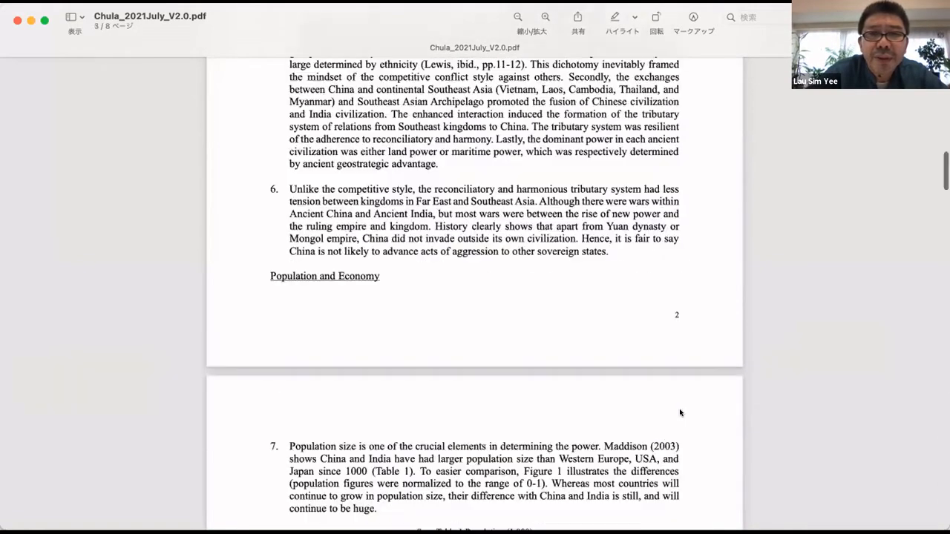
{"action": "scroll", "scroll_direction": "up", "scroll_amount": 3}
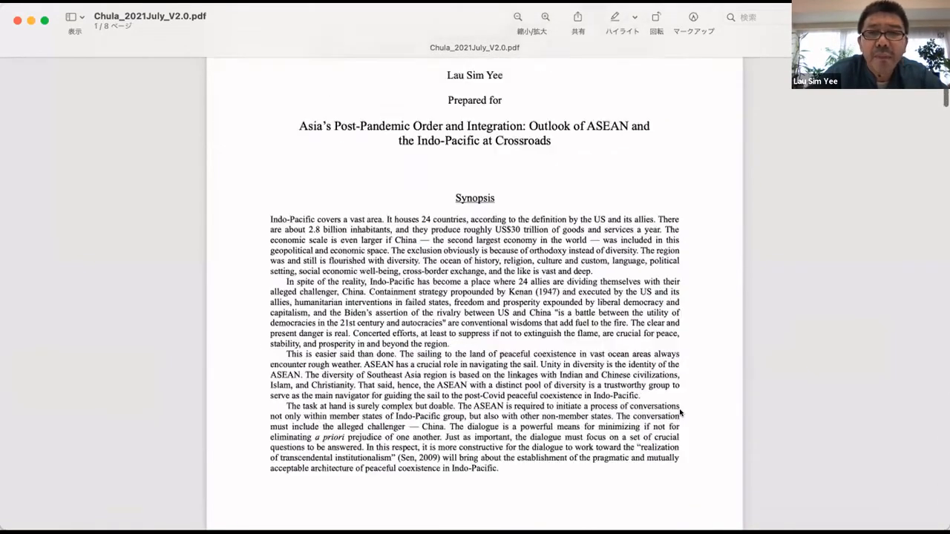
{"action": "scroll", "scroll_direction": "up", "scroll_amount": 3}
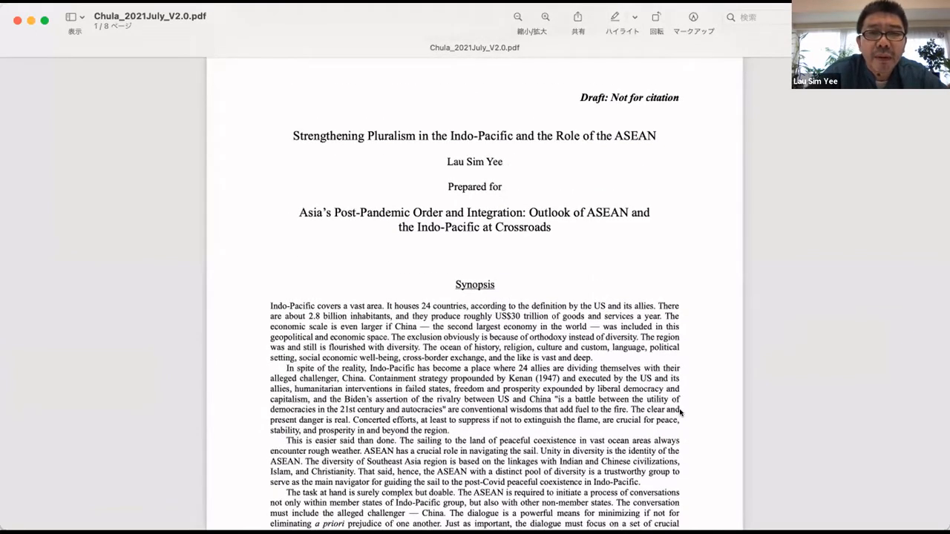
{"action": "mouse_move", "coordinate": [510, 173]}
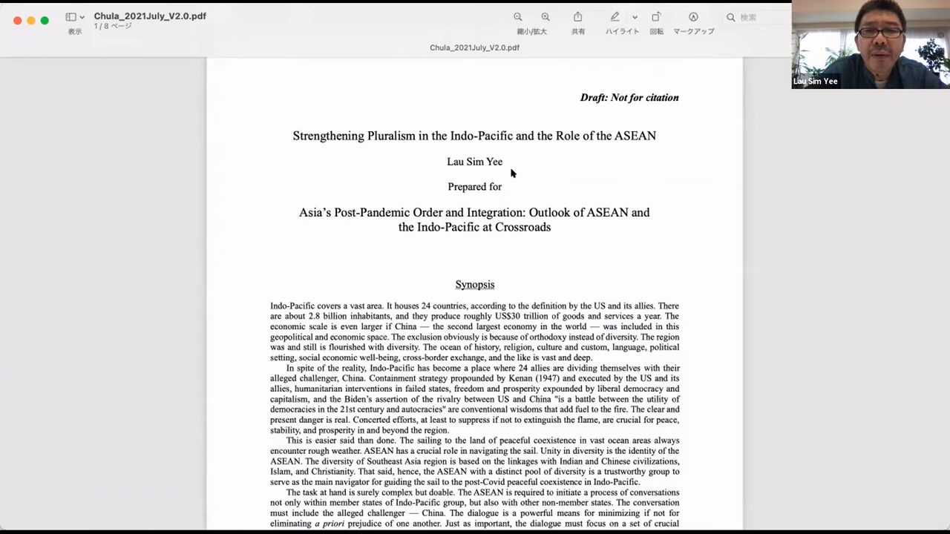
{"action": "mouse_move", "coordinate": [531, 270]}
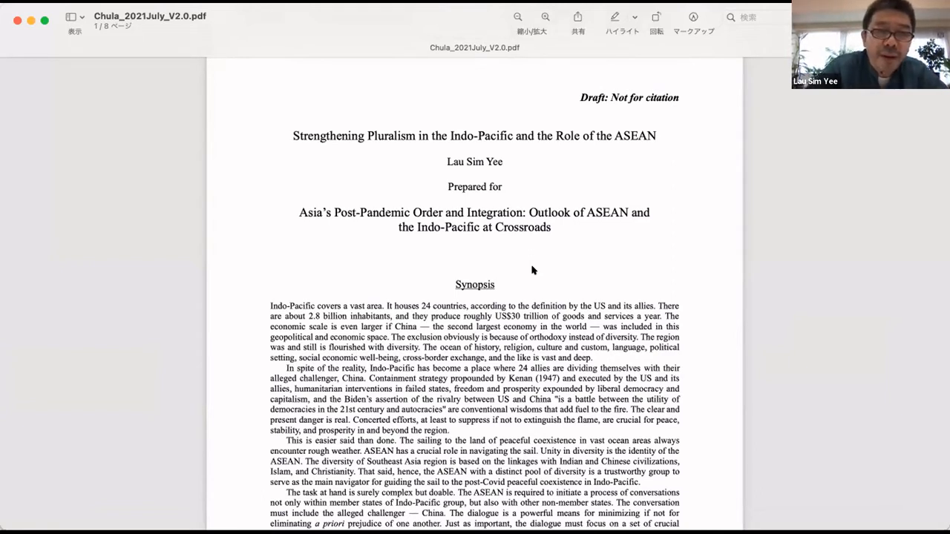
{"action": "scroll", "scroll_direction": "down", "scroll_amount": 3}
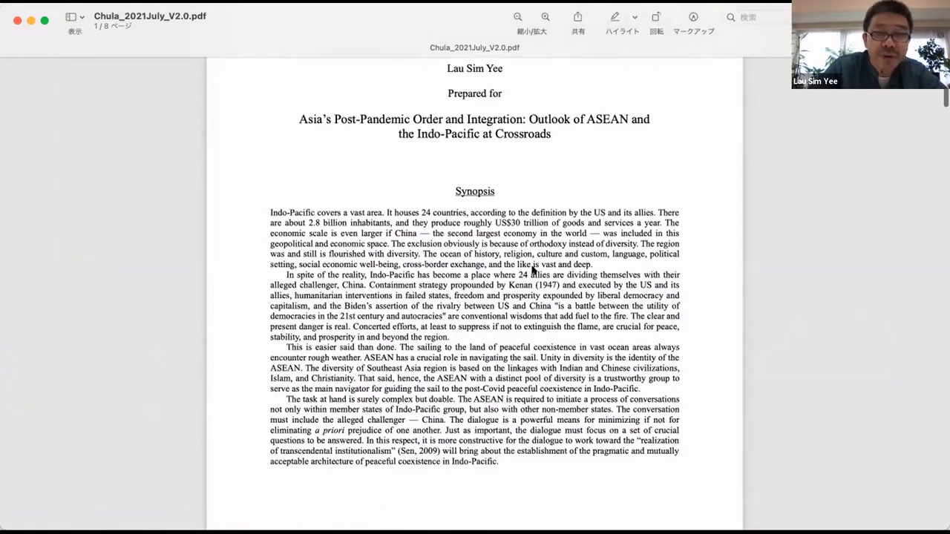
{"action": "scroll", "scroll_direction": "down", "scroll_amount": 3}
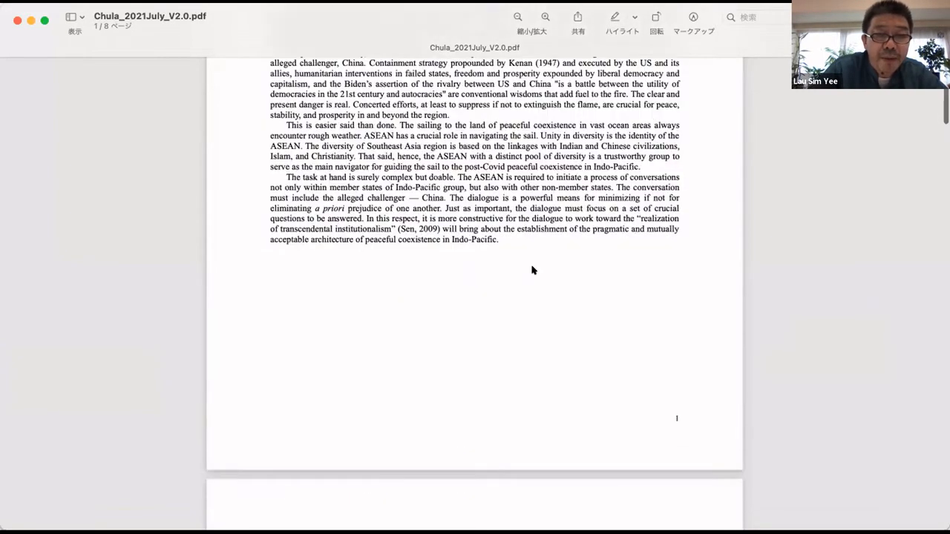
{"action": "scroll", "scroll_direction": "down", "scroll_amount": 3}
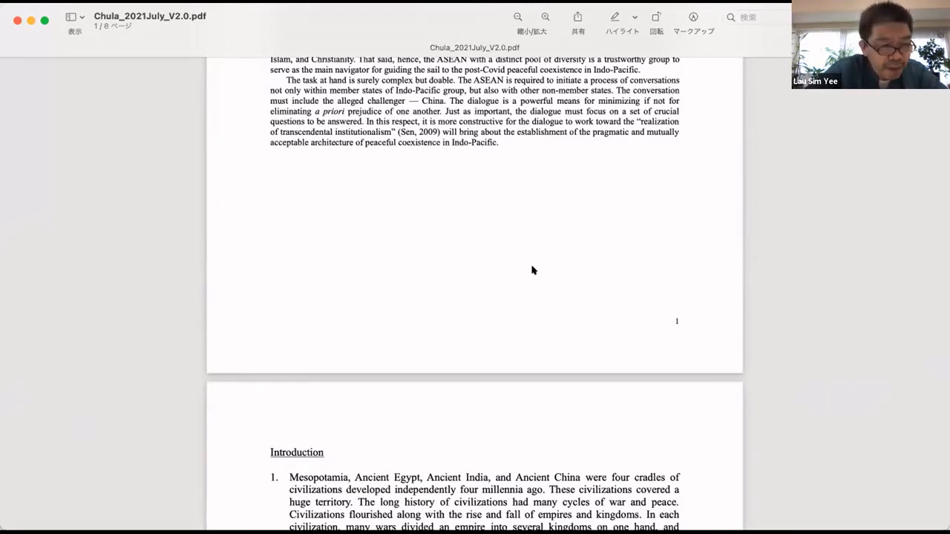
{"action": "scroll", "scroll_direction": "down", "scroll_amount": 3}
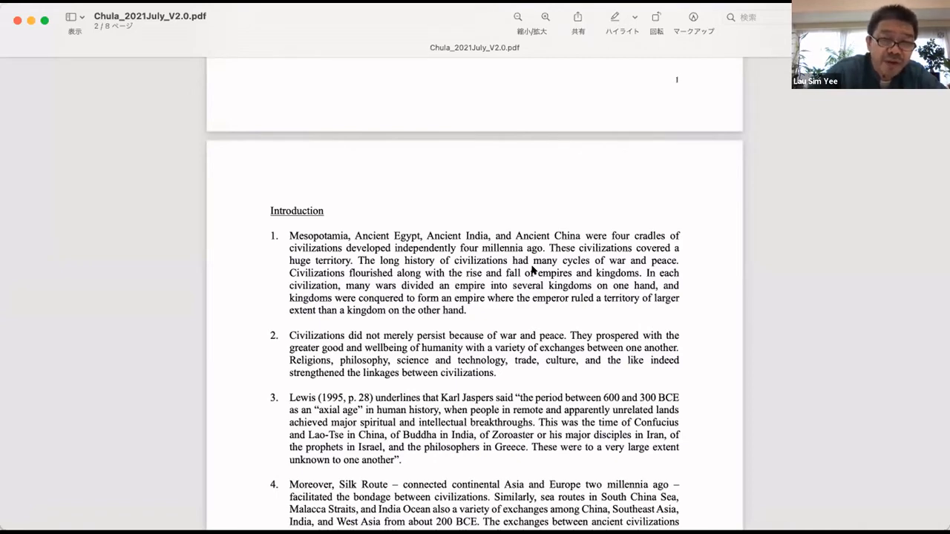
{"action": "scroll", "scroll_direction": "down", "scroll_amount": 3}
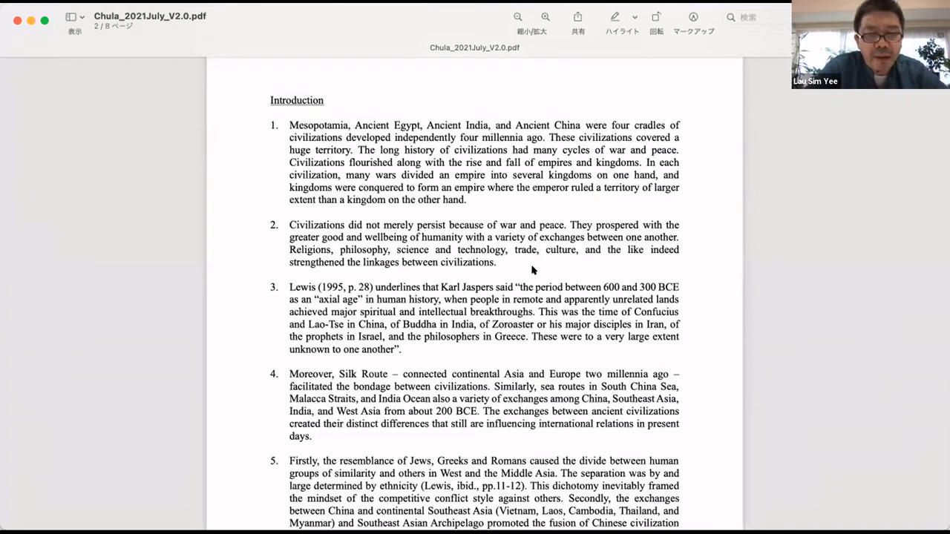
{"action": "scroll", "scroll_direction": "down", "scroll_amount": 3}
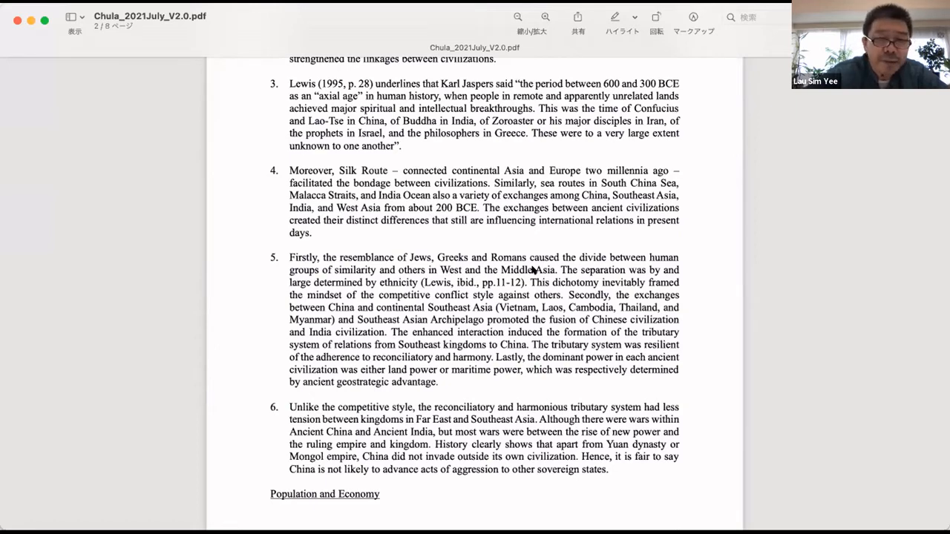
{"action": "scroll", "scroll_direction": "down", "scroll_amount": 3}
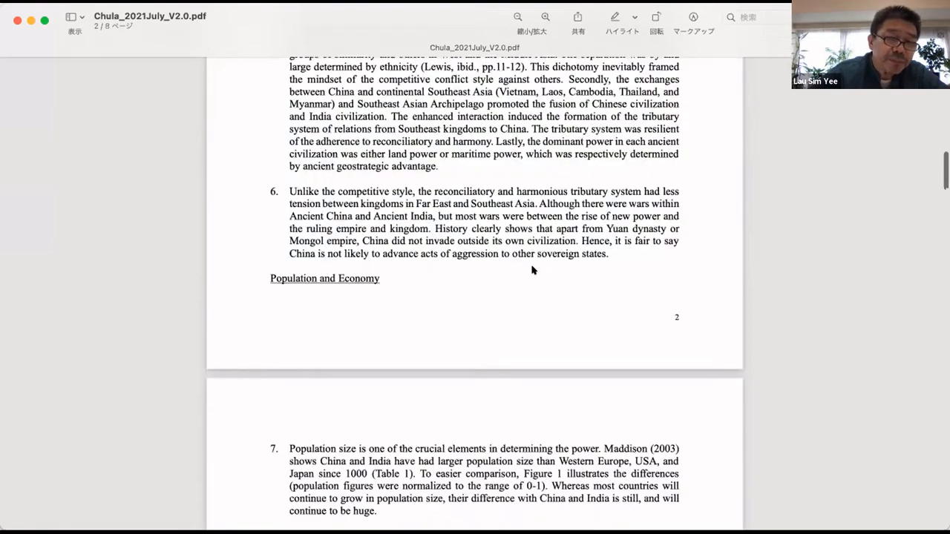
{"action": "scroll", "scroll_direction": "down", "scroll_amount": 3}
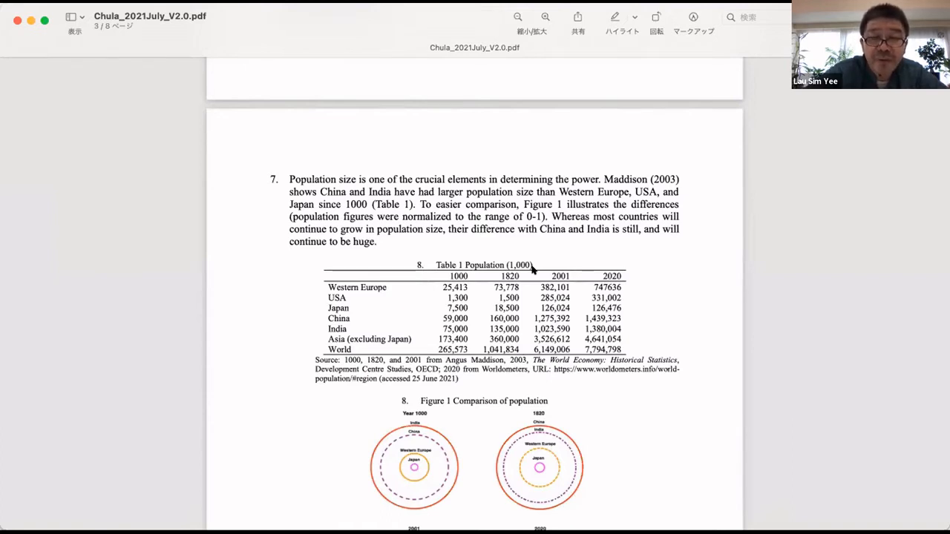
{"action": "scroll", "scroll_direction": "down", "scroll_amount": 3}
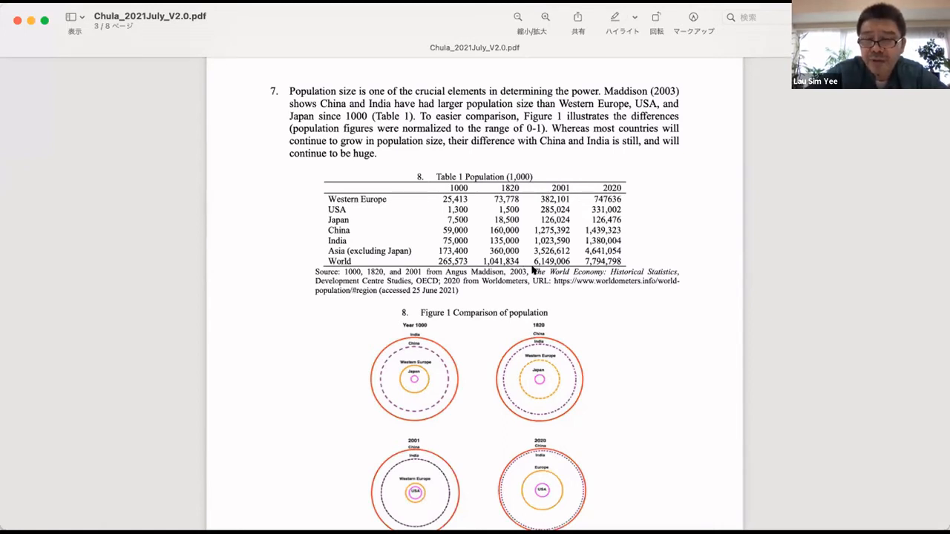
{"action": "scroll", "scroll_direction": "down", "scroll_amount": 3}
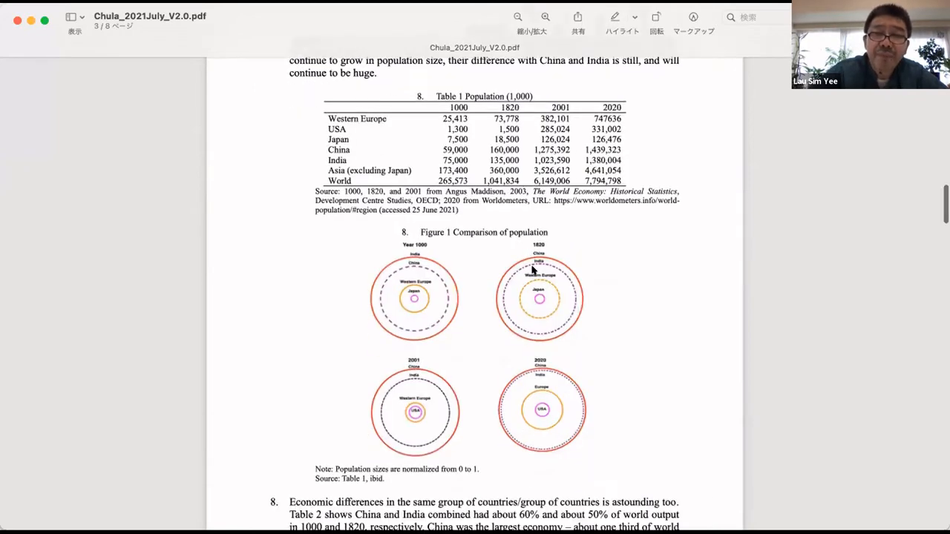
{"action": "scroll", "scroll_direction": "down", "scroll_amount": 3}
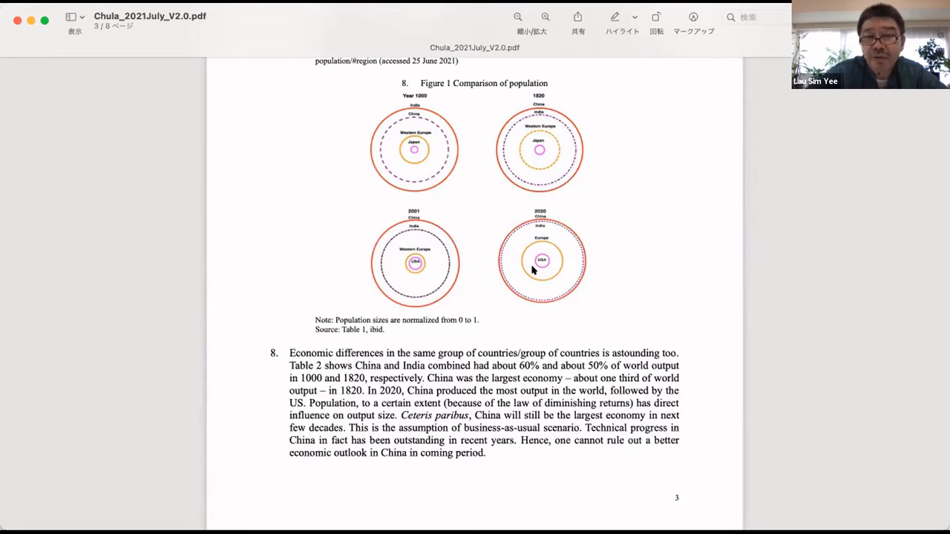
{"action": "scroll", "scroll_direction": "down", "scroll_amount": 3}
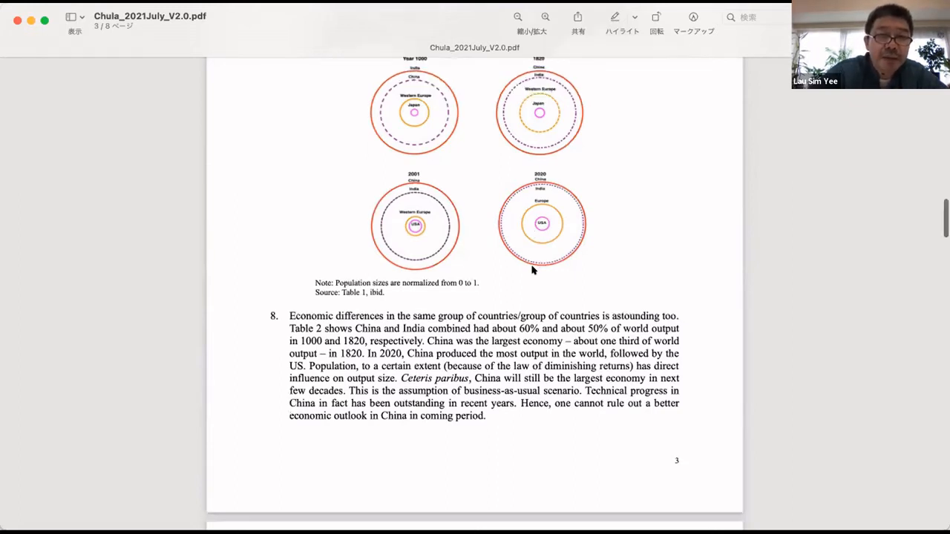
{"action": "scroll", "scroll_direction": "down", "scroll_amount": 3}
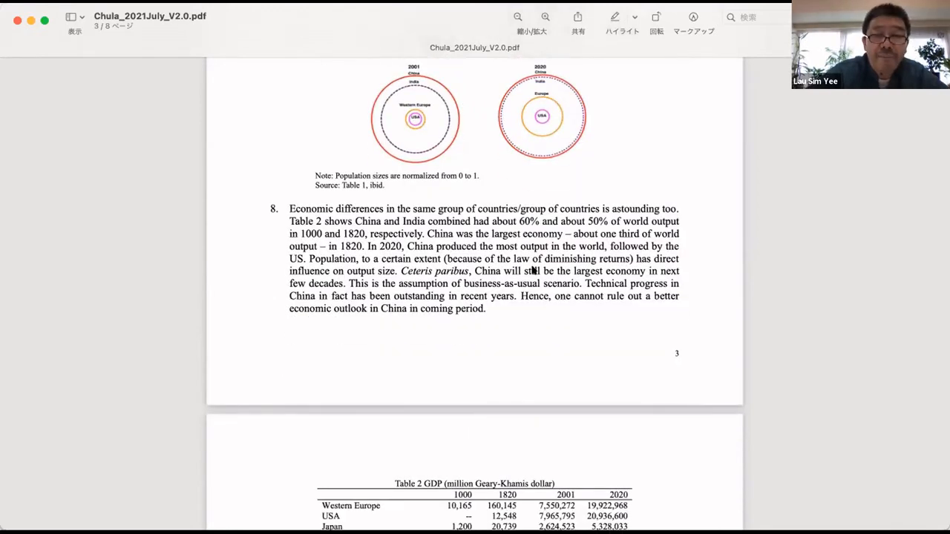
{"action": "scroll", "scroll_direction": "down", "scroll_amount": 3}
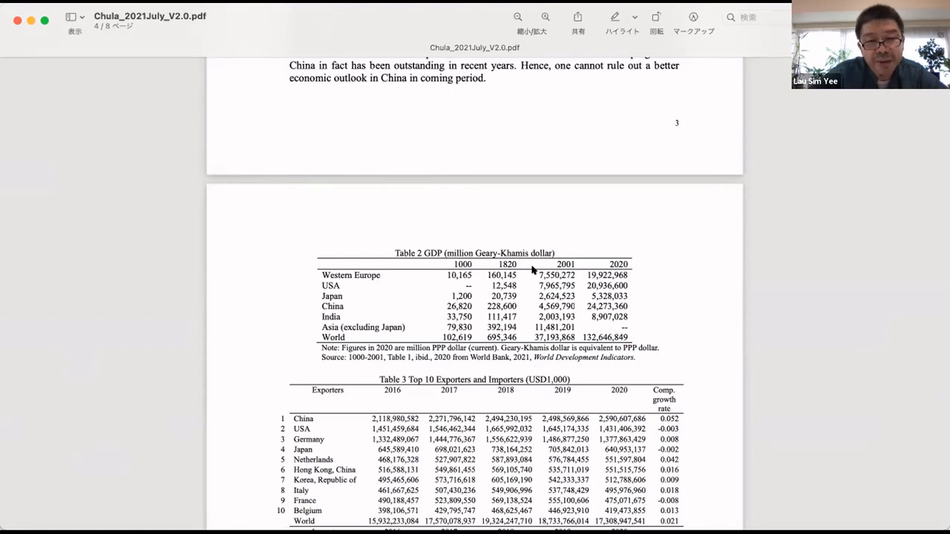
{"action": "scroll", "scroll_direction": "down", "scroll_amount": 3}
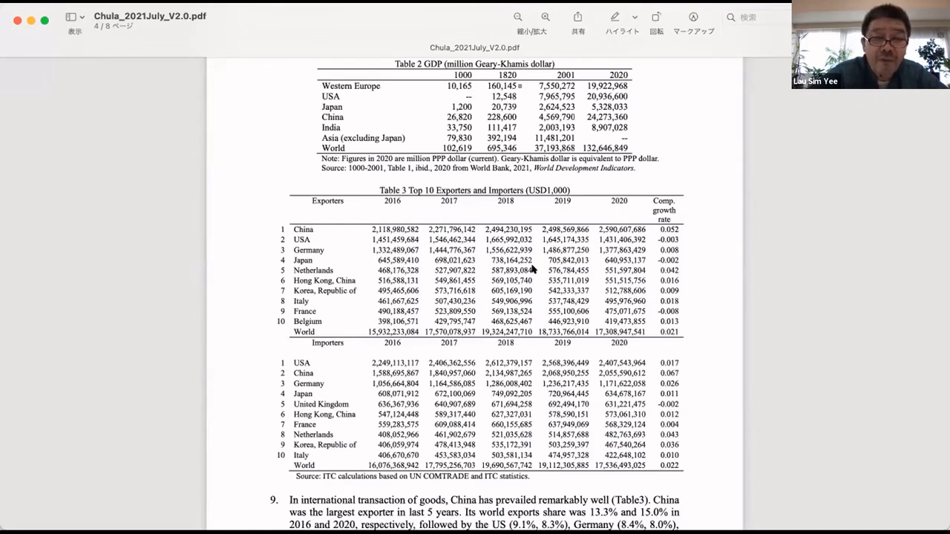
{"action": "scroll", "scroll_direction": "down", "scroll_amount": 3}
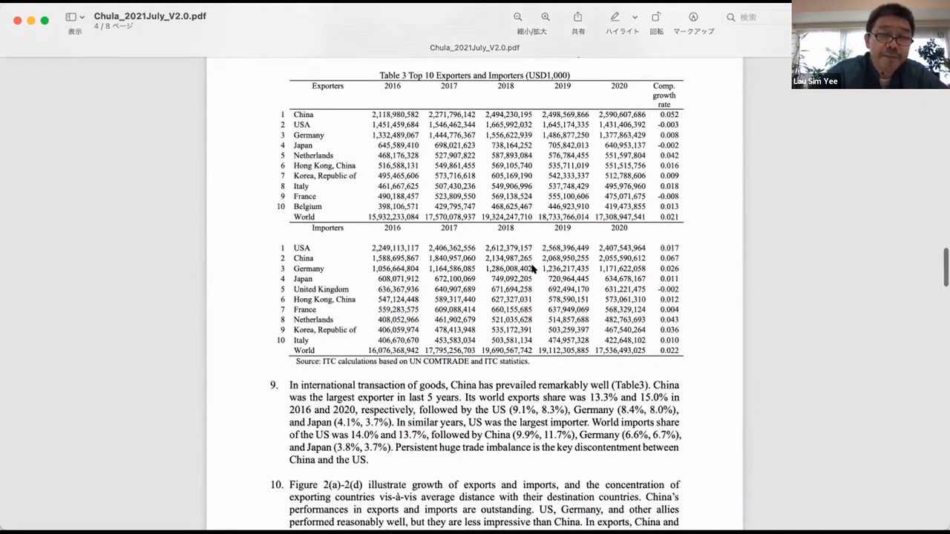
{"action": "scroll", "scroll_direction": "down", "scroll_amount": 3}
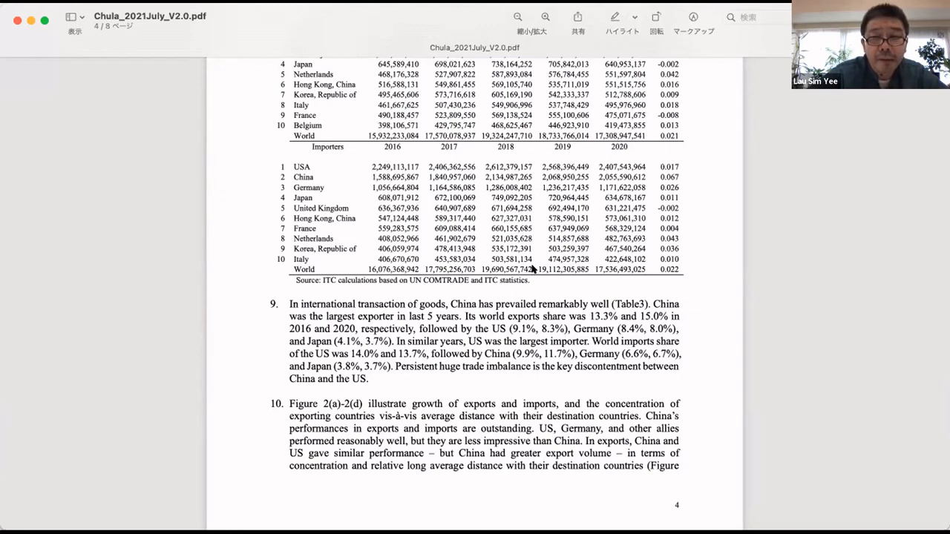
{"action": "scroll", "scroll_direction": "down", "scroll_amount": 3}
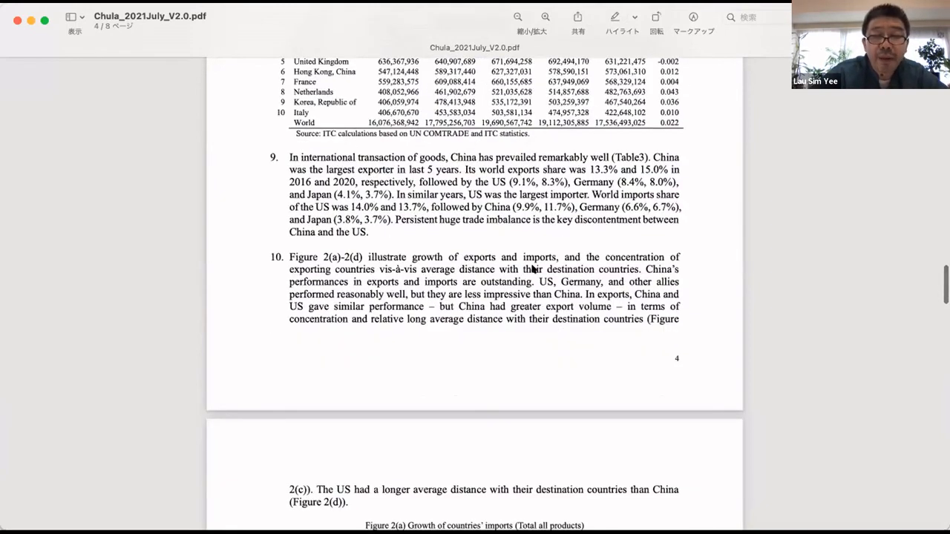
{"action": "scroll", "scroll_direction": "down", "scroll_amount": 3}
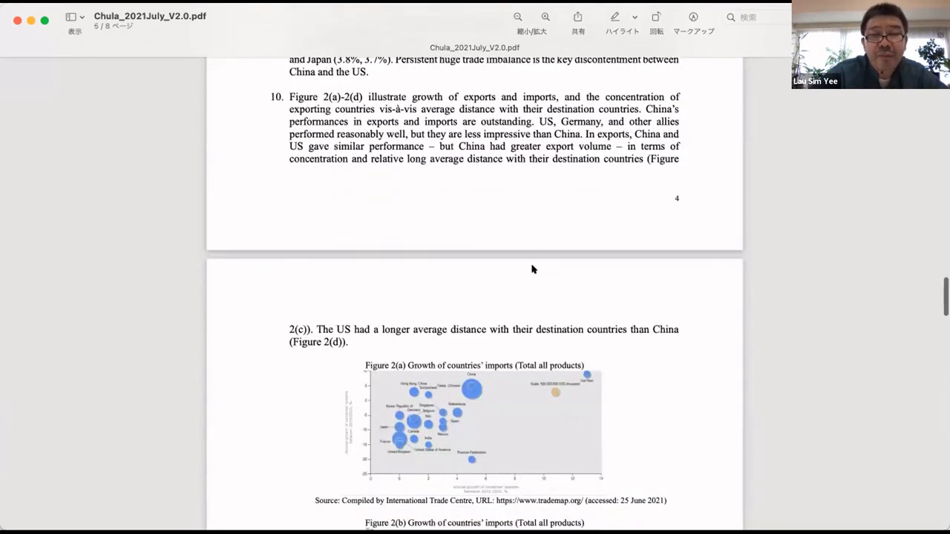
{"action": "scroll", "scroll_direction": "down", "scroll_amount": 3}
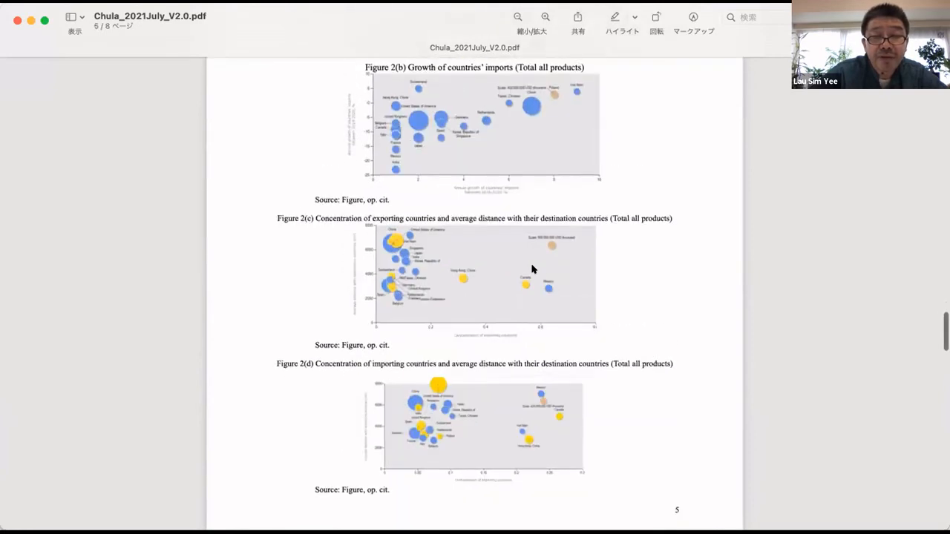
{"action": "scroll", "scroll_direction": "down", "scroll_amount": 3}
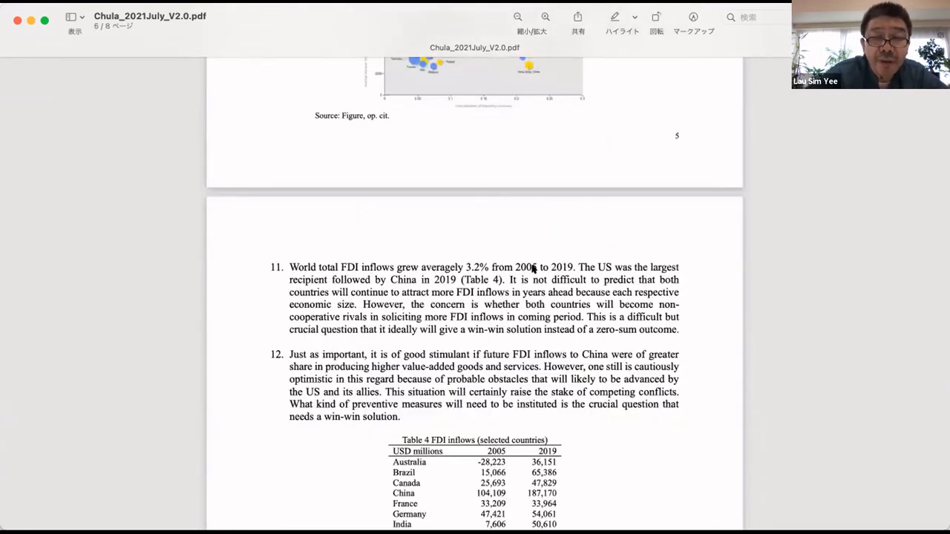
{"action": "scroll", "scroll_direction": "down", "scroll_amount": 3}
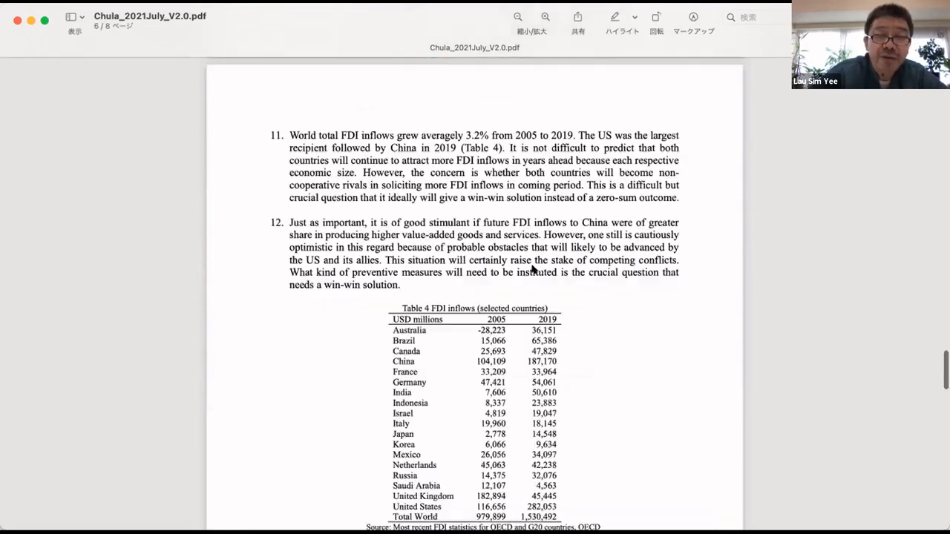
{"action": "scroll", "scroll_direction": "down", "scroll_amount": 3}
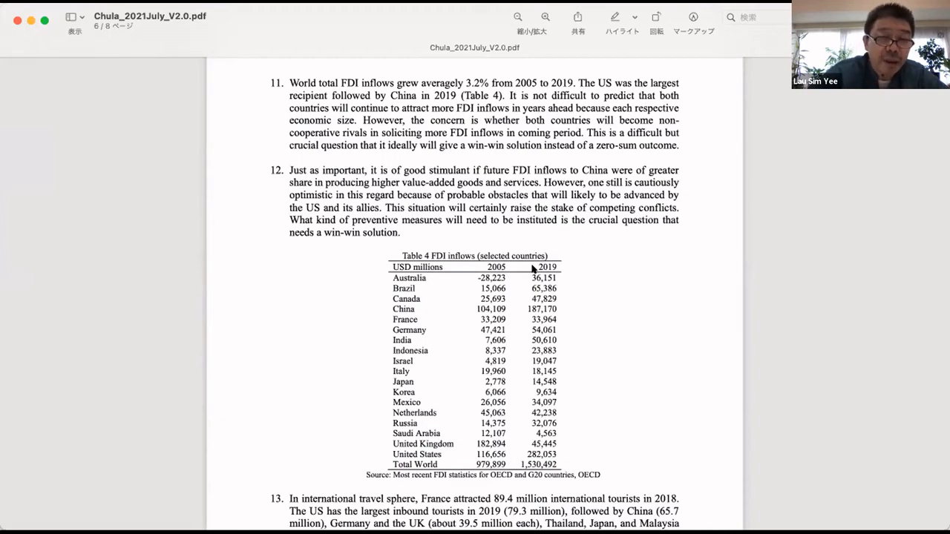
{"action": "scroll", "scroll_direction": "down", "scroll_amount": 3}
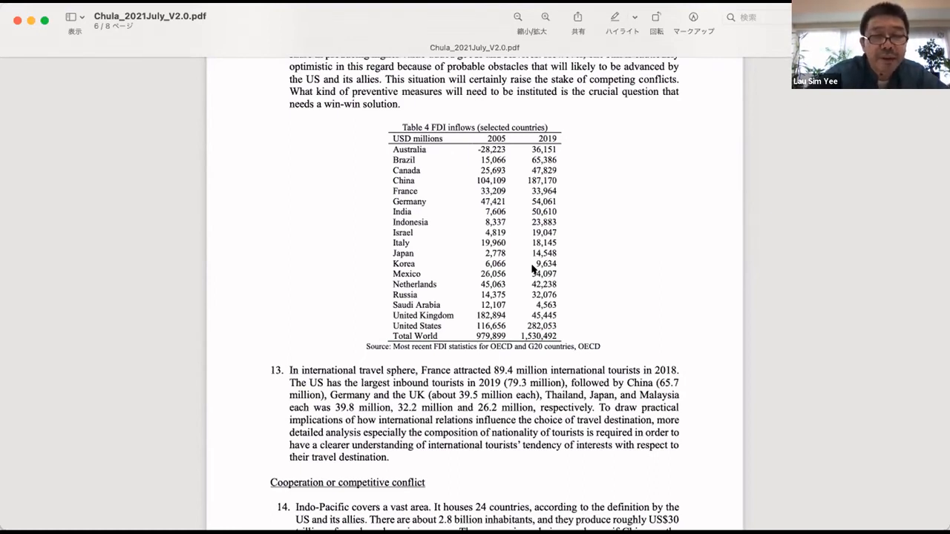
{"action": "scroll", "scroll_direction": "down", "scroll_amount": 3}
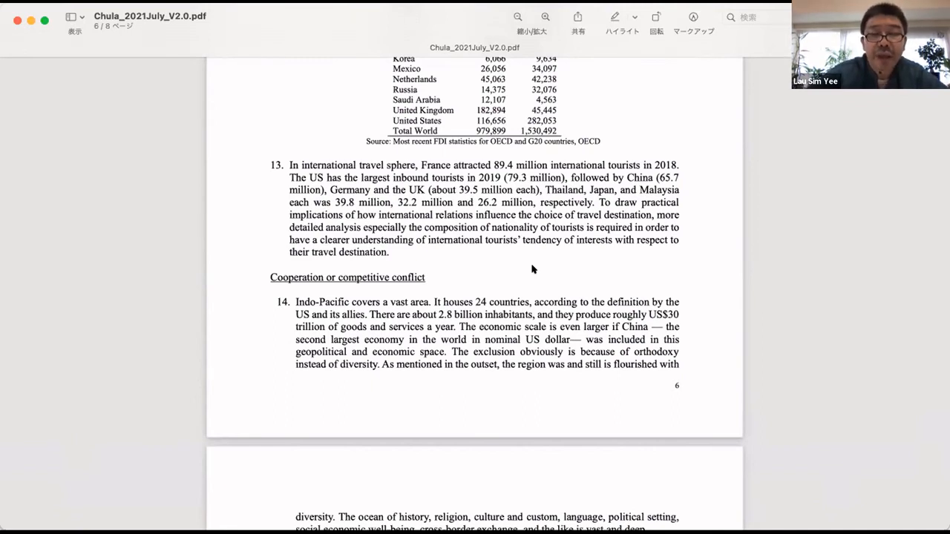
{"action": "scroll", "scroll_direction": "down", "scroll_amount": 3}
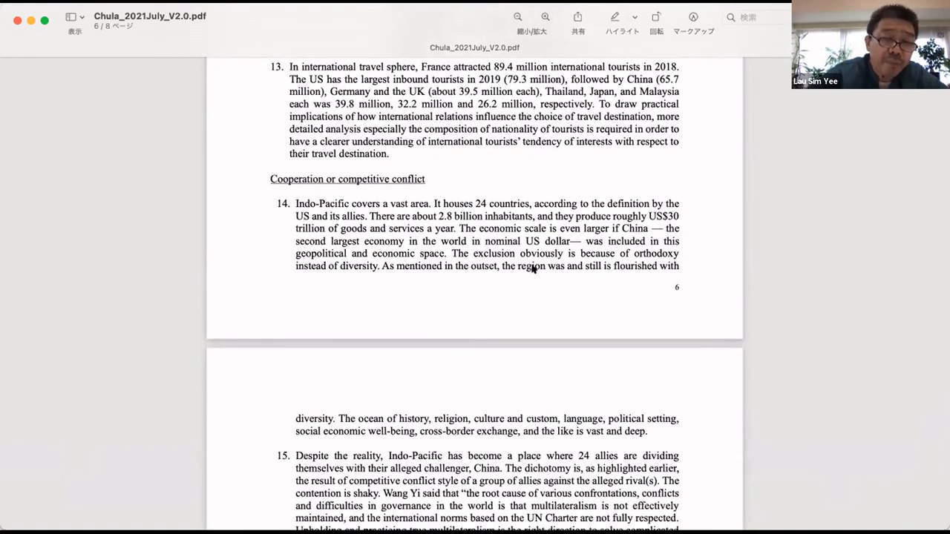
{"action": "scroll", "scroll_direction": "down", "scroll_amount": 3}
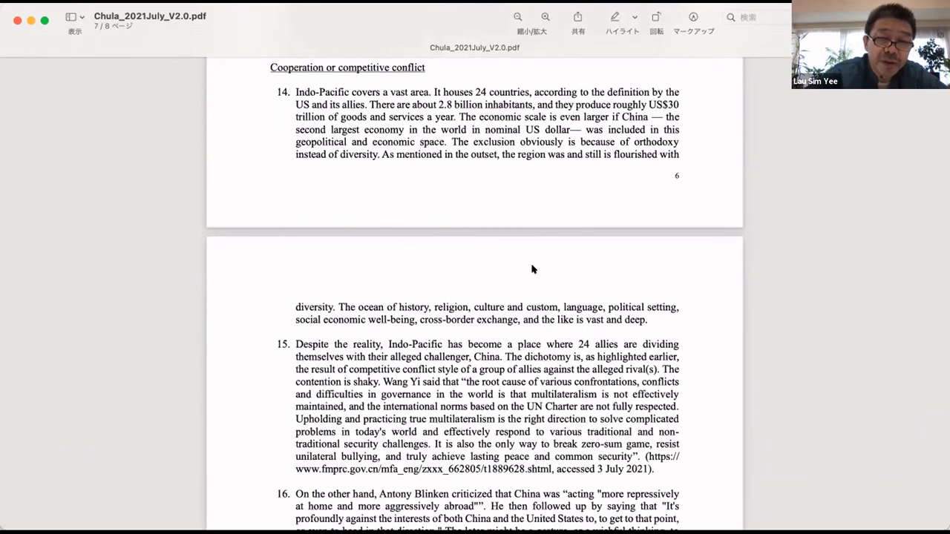